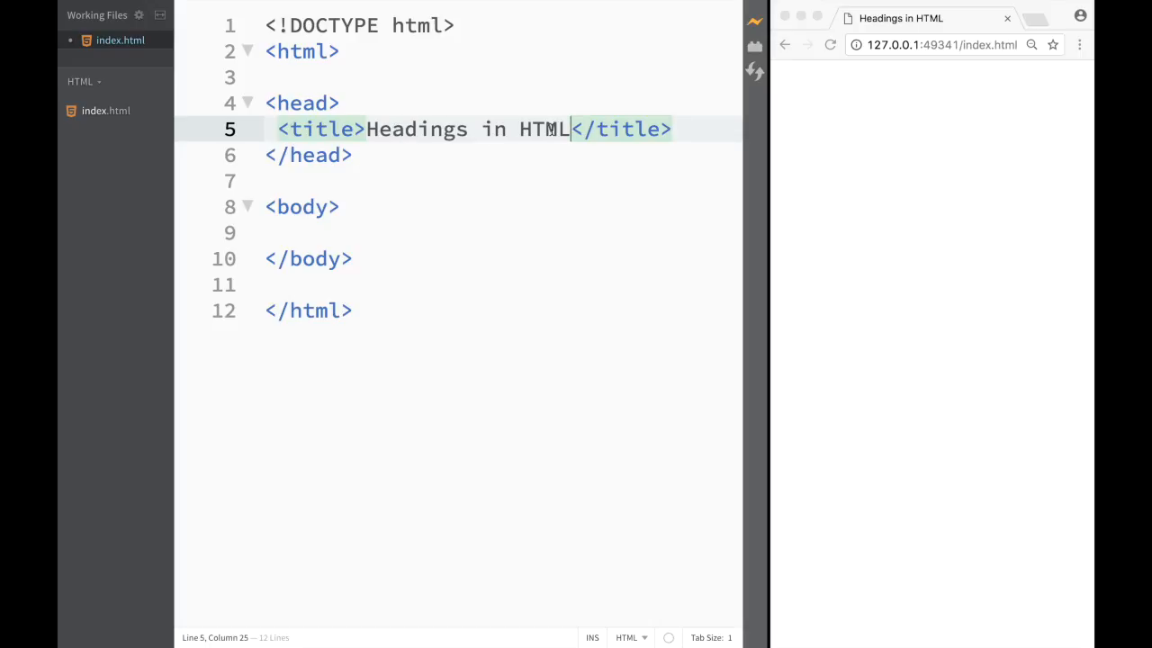
Hide the sidebar from the View menu so index.html fills the full editor width.
{"action": "left_click", "coordinate": [364, 129]}
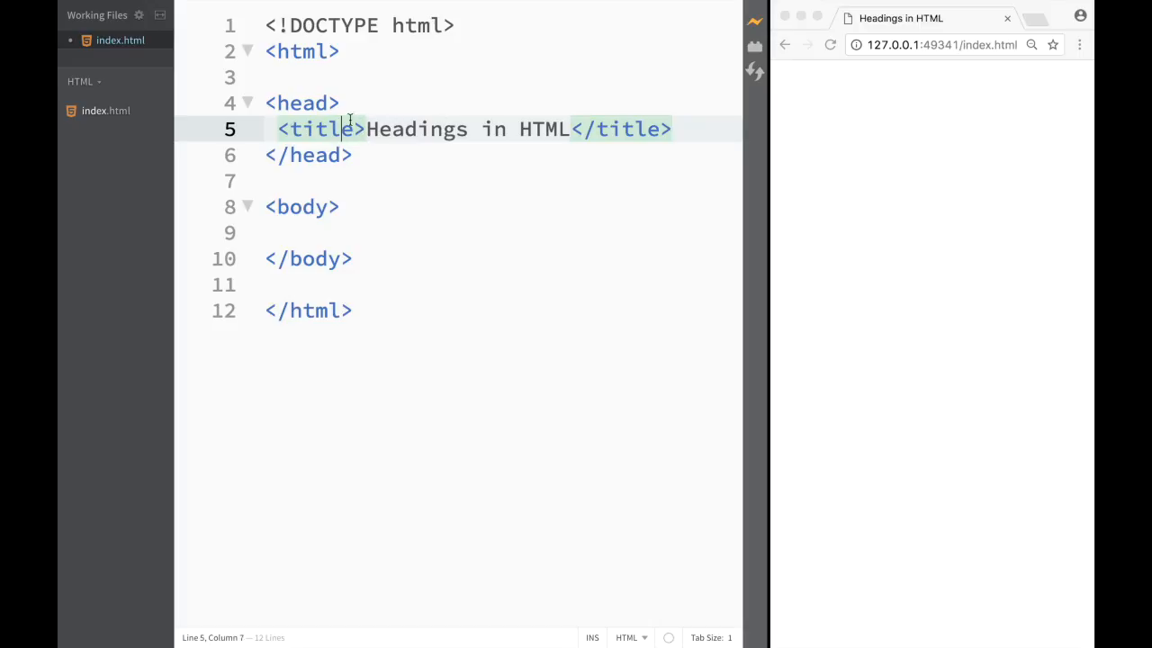
{"action": "left_click", "coordinate": [335, 102]}
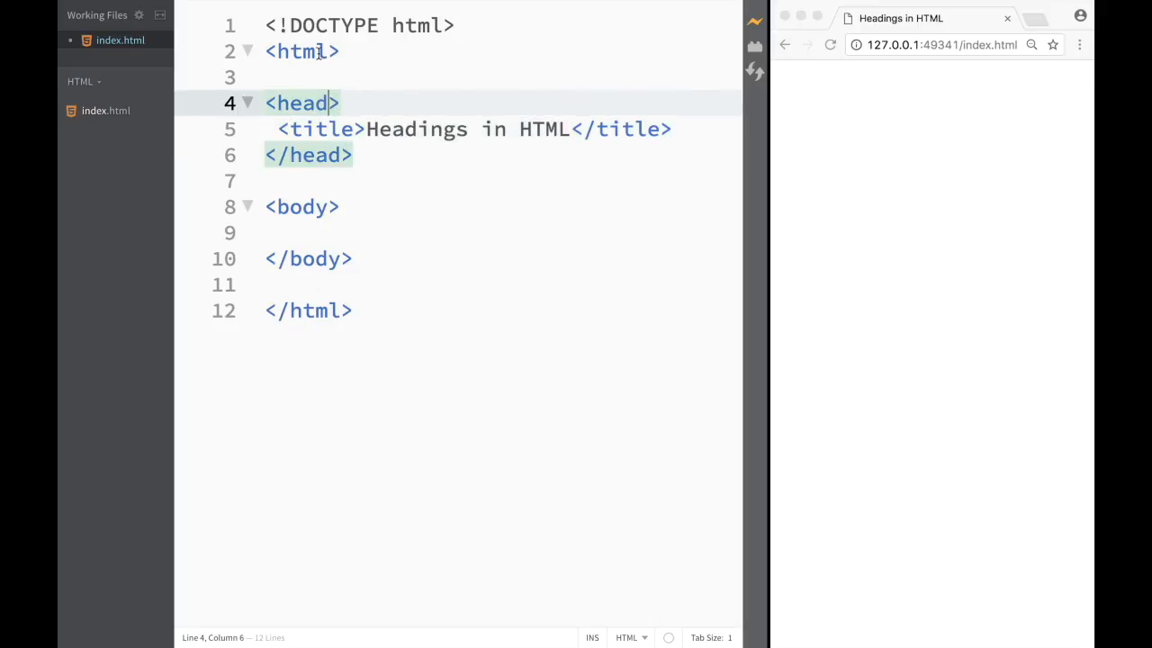
{"action": "left_click", "coordinate": [324, 51]}
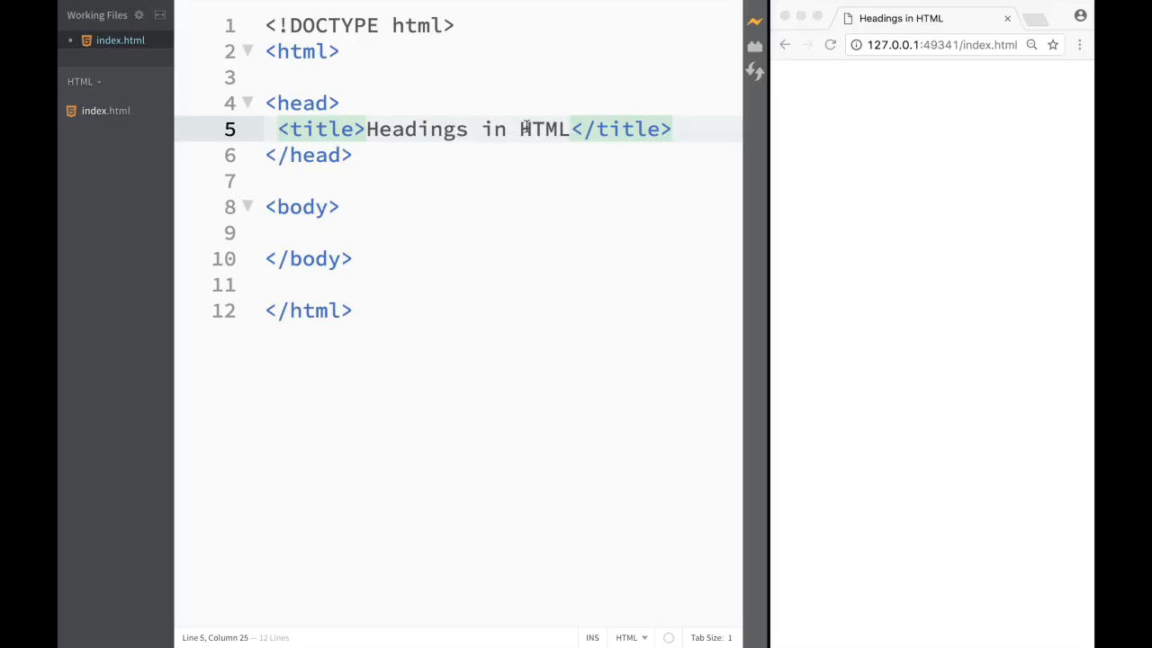
{"action": "mouse_move", "coordinate": [711, 133]}
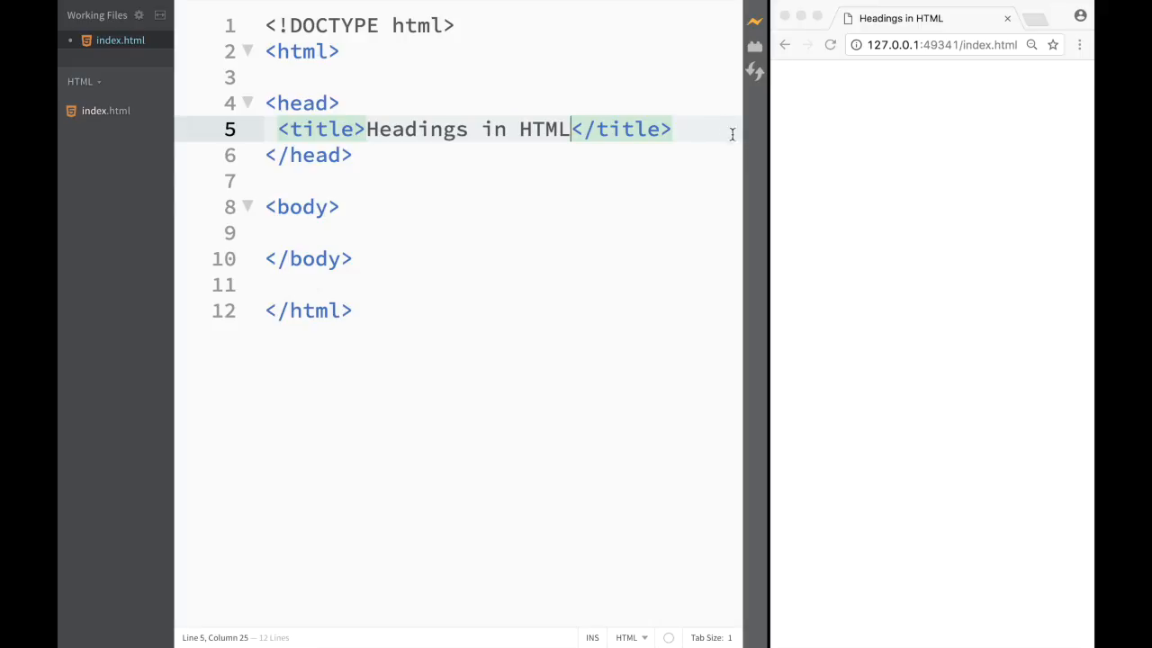
{"action": "mouse_move", "coordinate": [763, 153]}
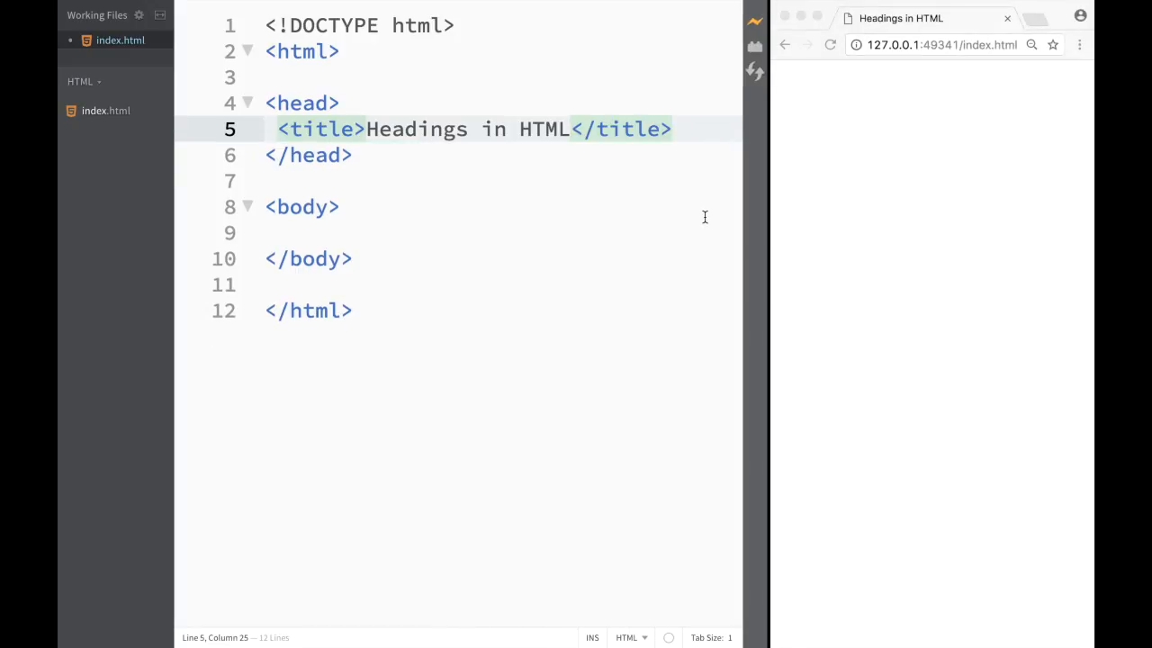
{"action": "mouse_move", "coordinate": [674, 171]}
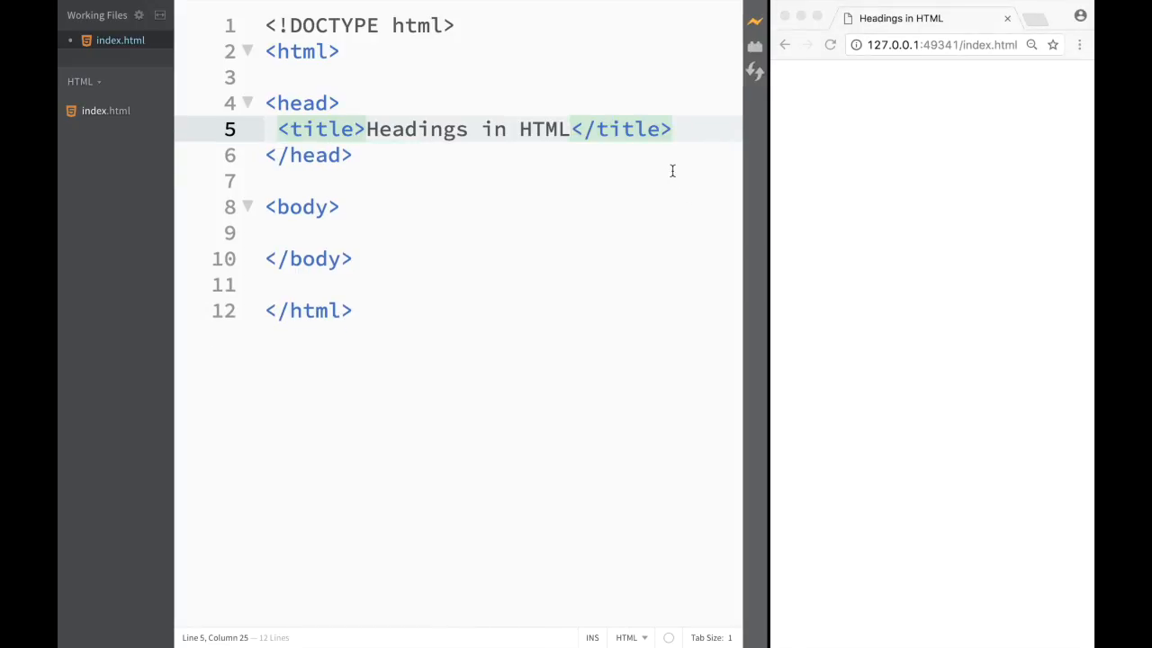
{"action": "mouse_move", "coordinate": [730, 43]}
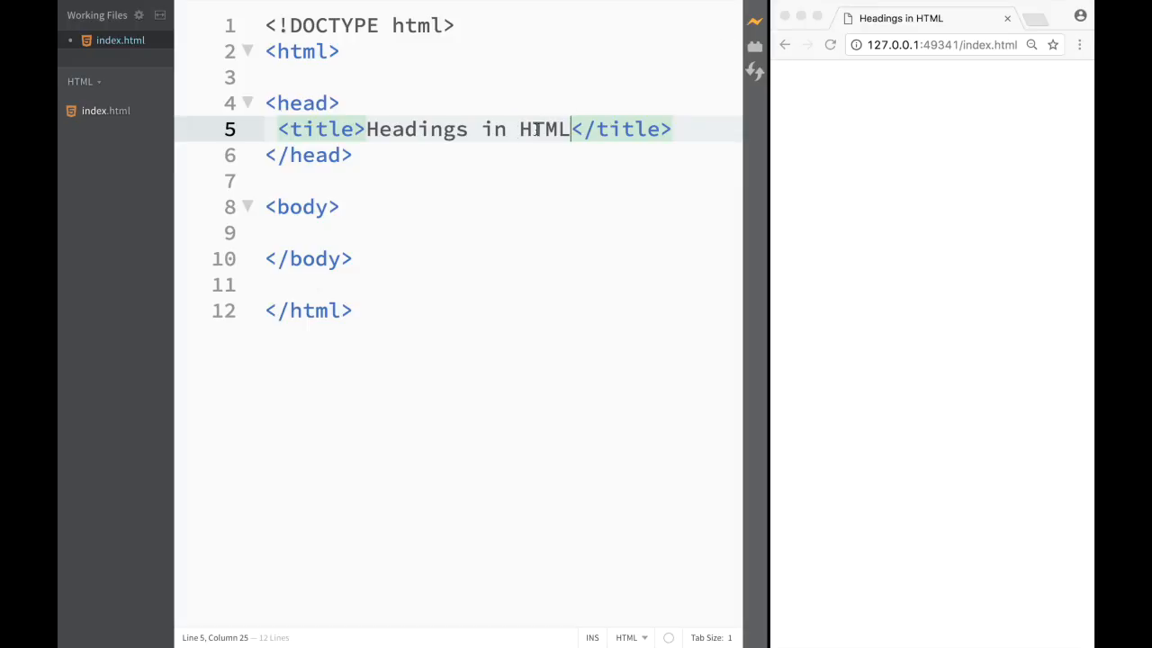
{"action": "mouse_move", "coordinate": [133, 126]}
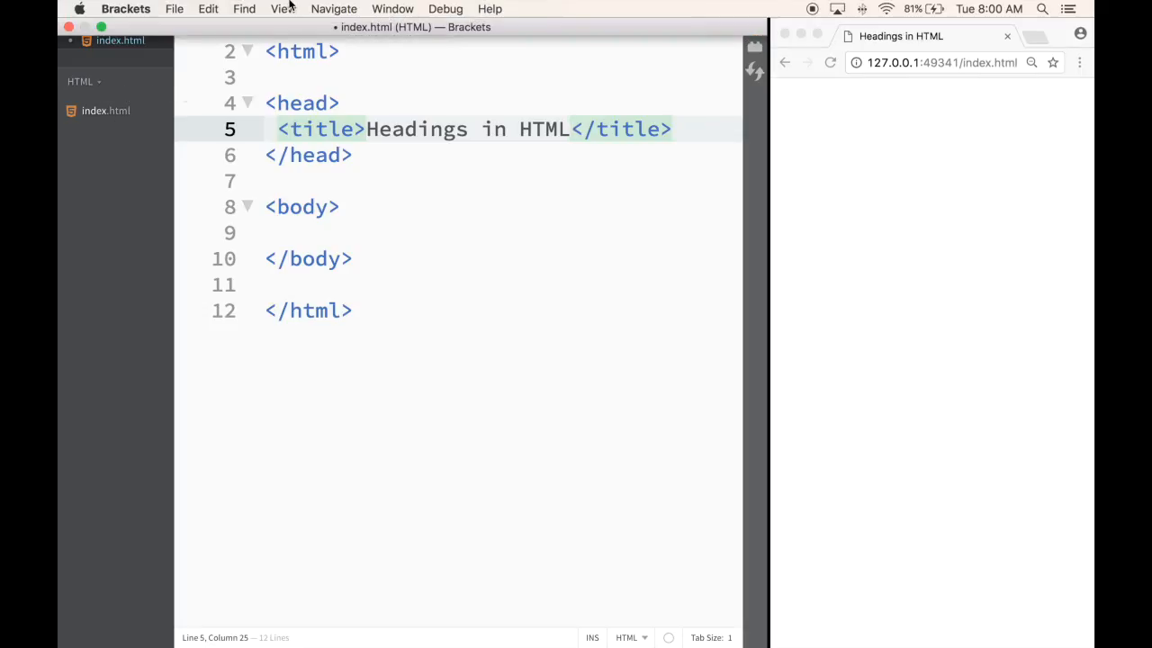
{"action": "left_click", "coordinate": [285, 7]}
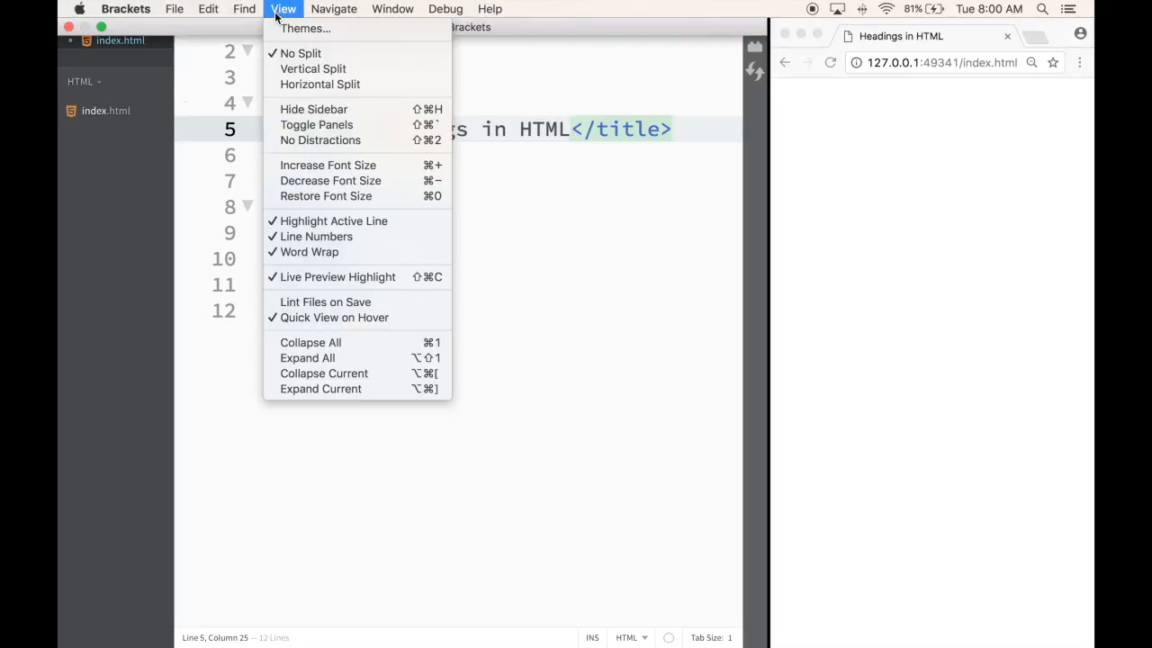
{"action": "mouse_move", "coordinate": [313, 110]}
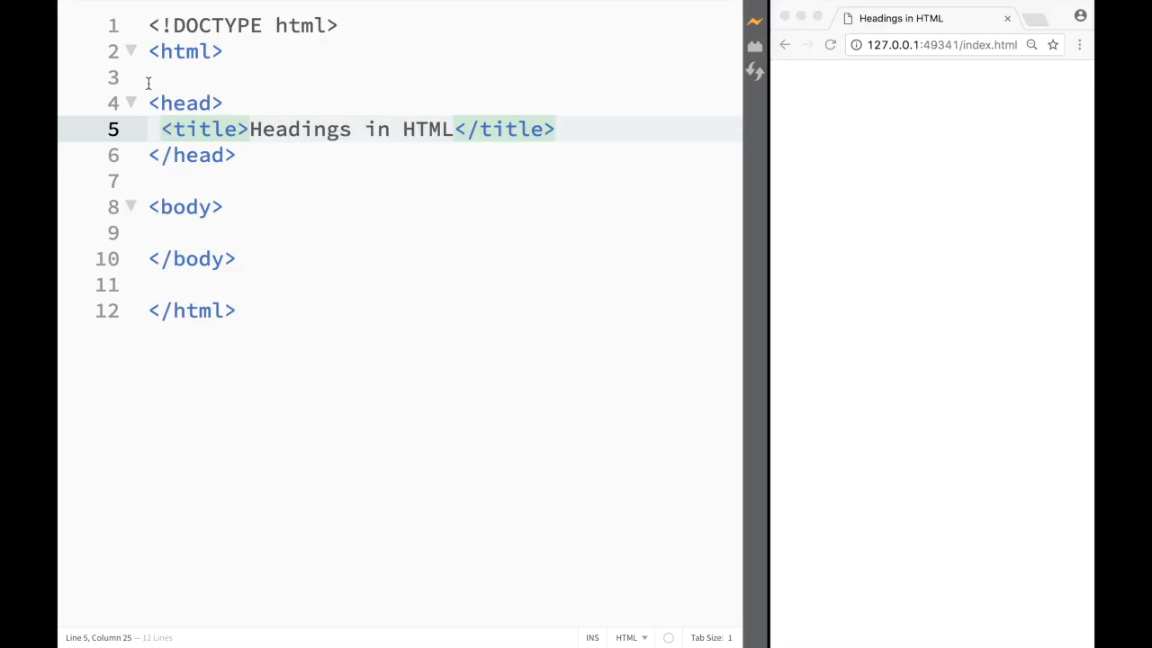
{"action": "mouse_move", "coordinate": [205, 65]}
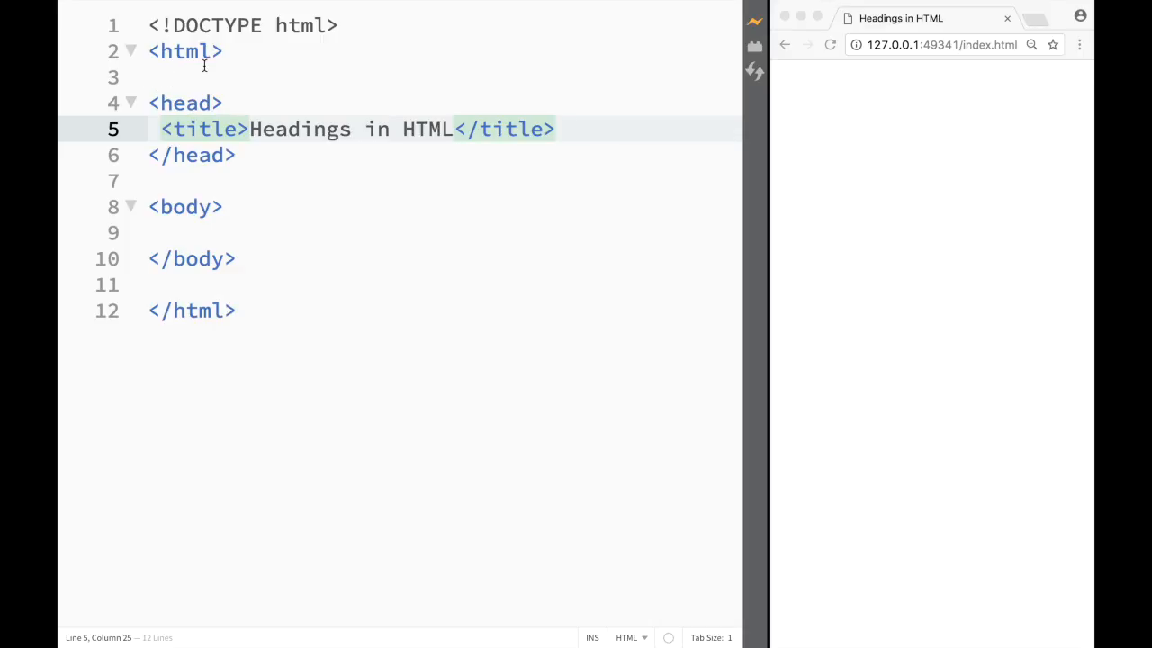
{"action": "left_click", "coordinate": [453, 130]}
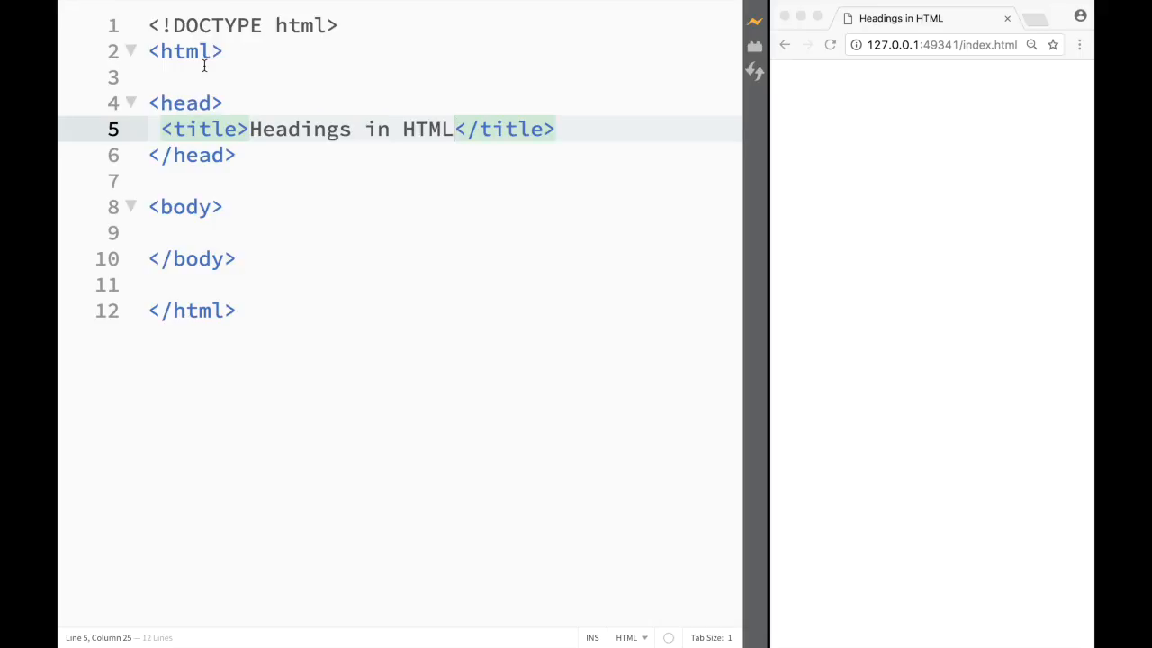
{"action": "mouse_move", "coordinate": [147, 33]}
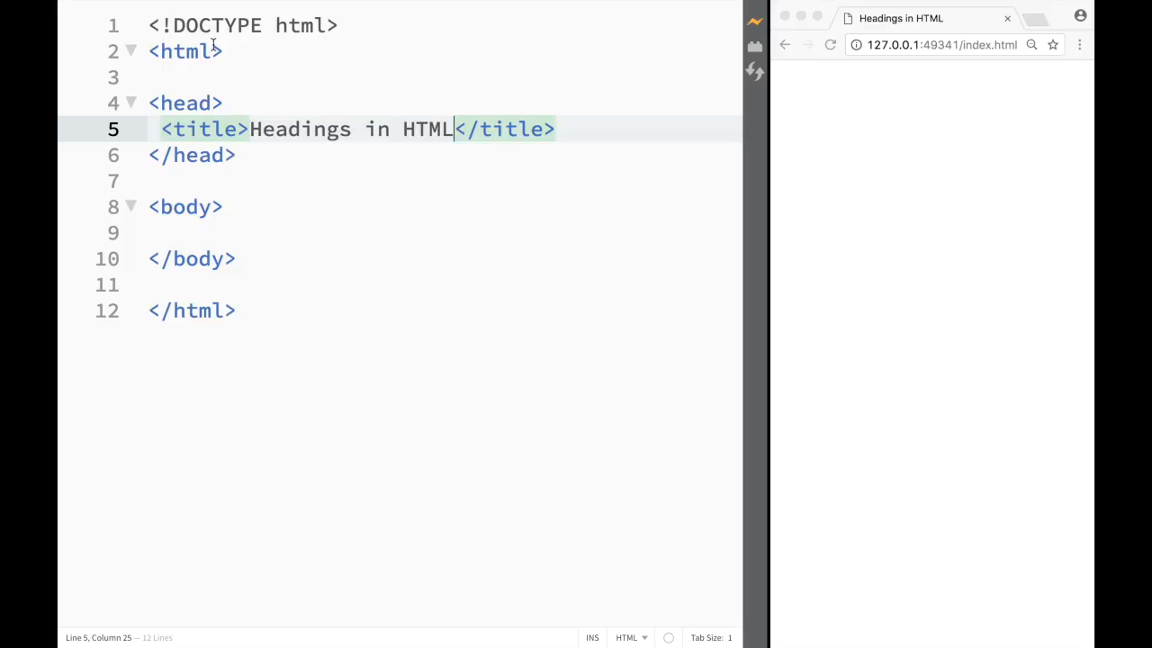
{"action": "mouse_move", "coordinate": [211, 45]}
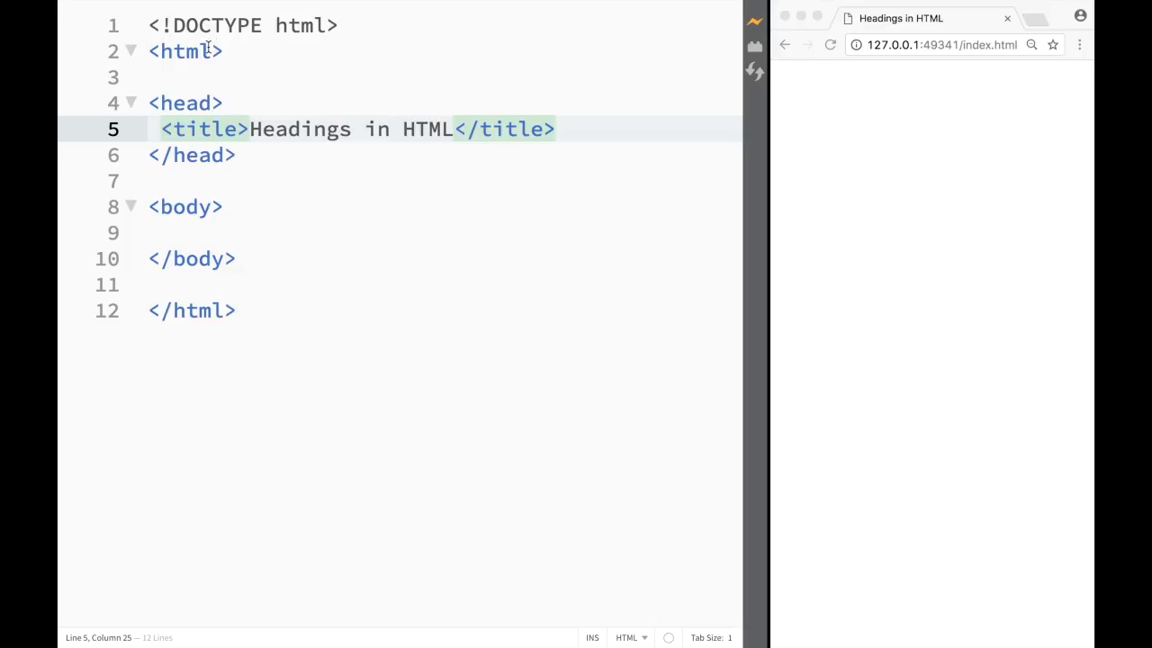
{"action": "key", "text": "ctrl+shift+h"}
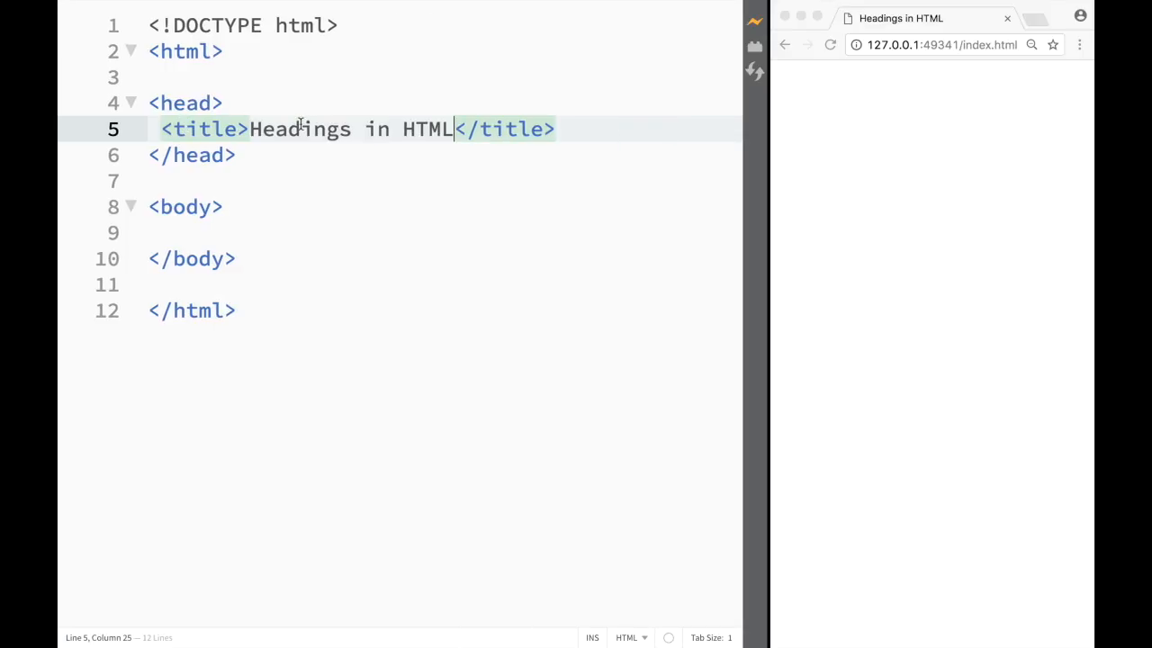
Add an h1 inside body reading "Hello World I'm heading 1".
{"action": "left_click", "coordinate": [234, 234]}
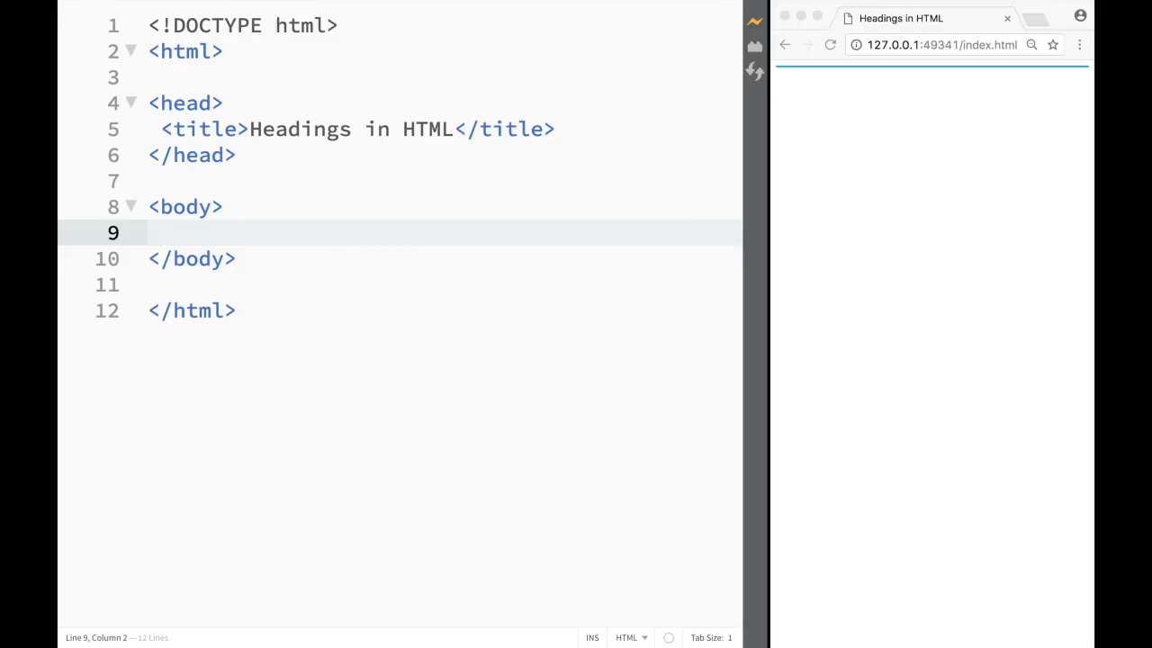
{"action": "type", "text": "<"}
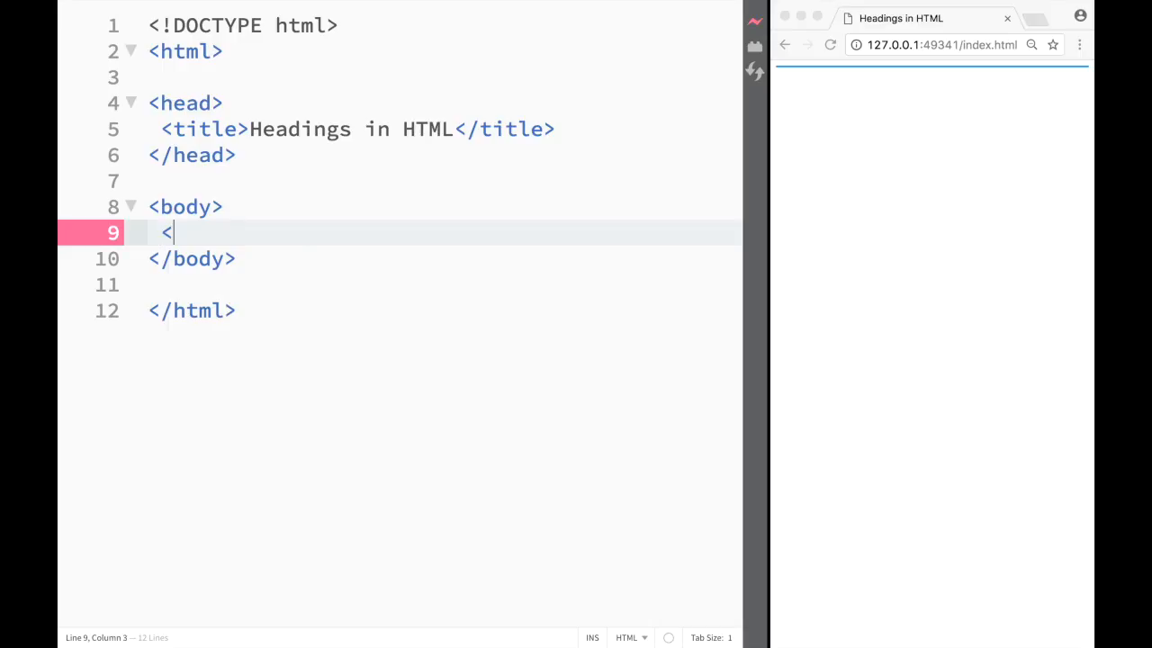
{"action": "type", "text": "h"}
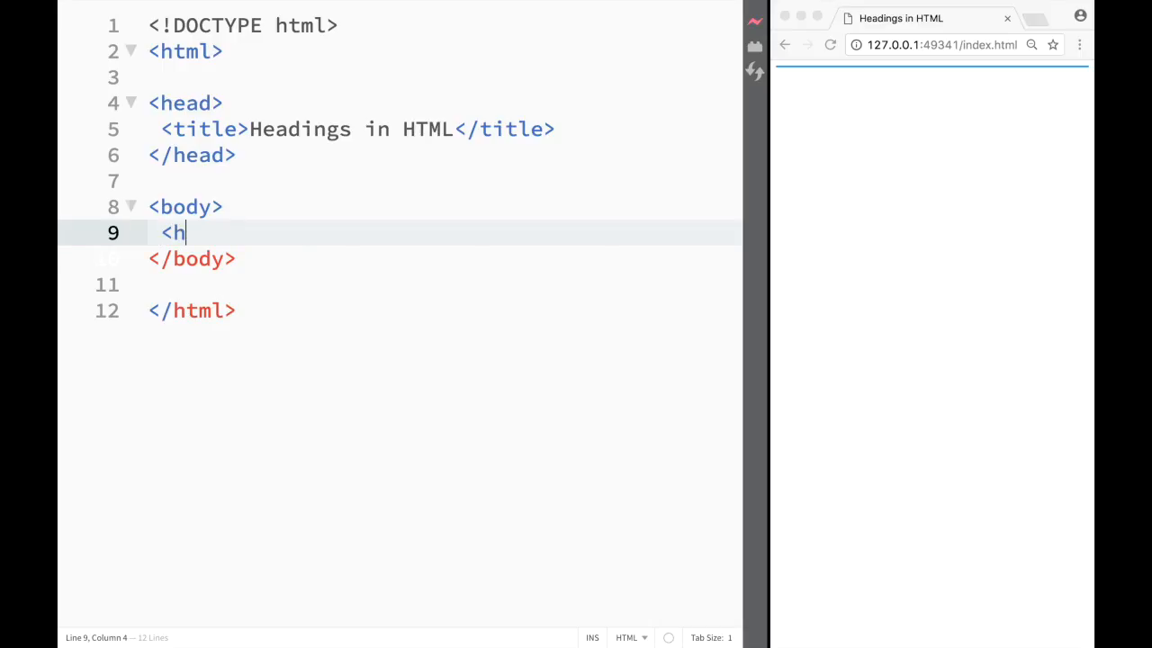
{"action": "type", "text": "1"}
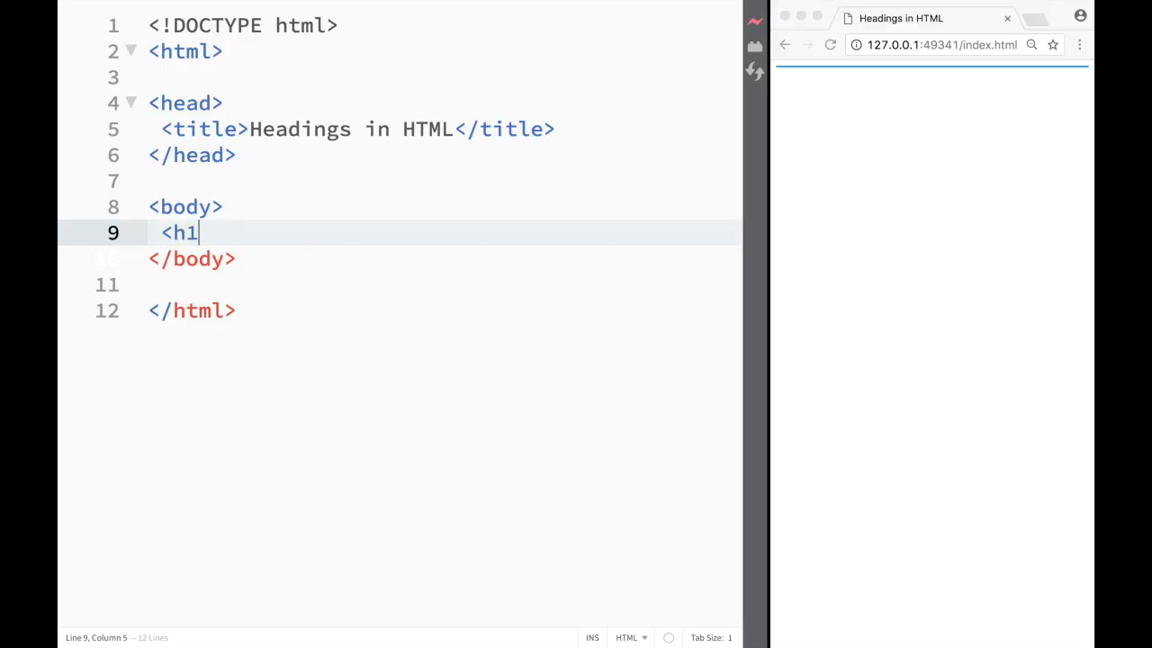
{"action": "type", "text": "></h1>"}
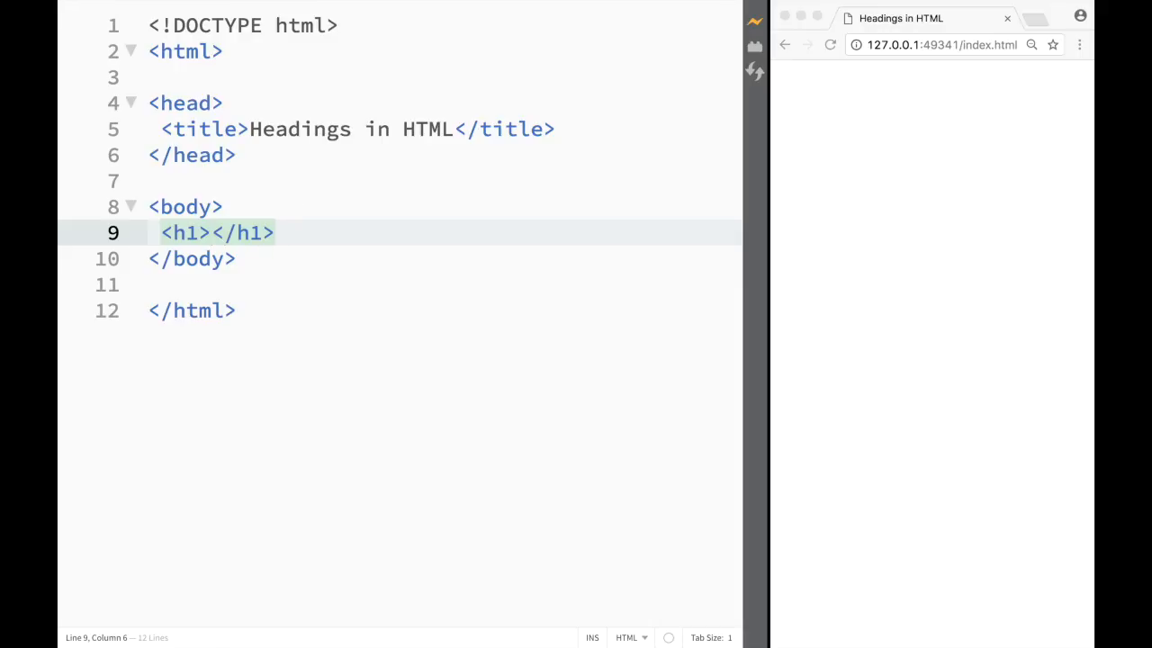
{"action": "type", "text": "Hello Wol"}
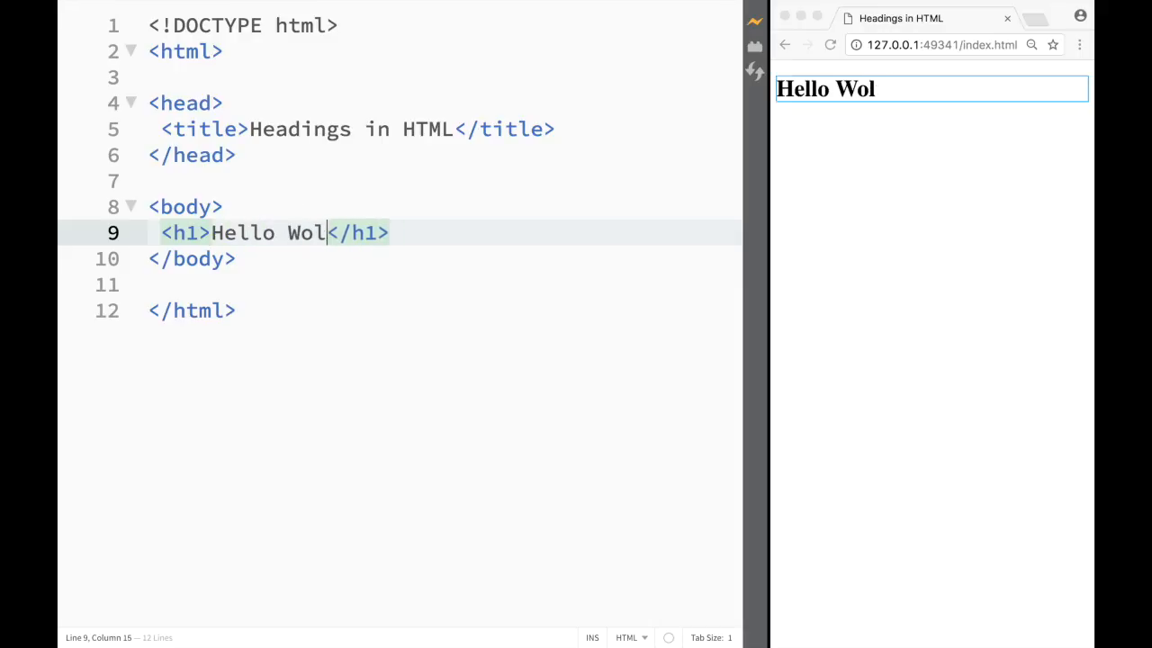
{"action": "type", "text": "rld"}
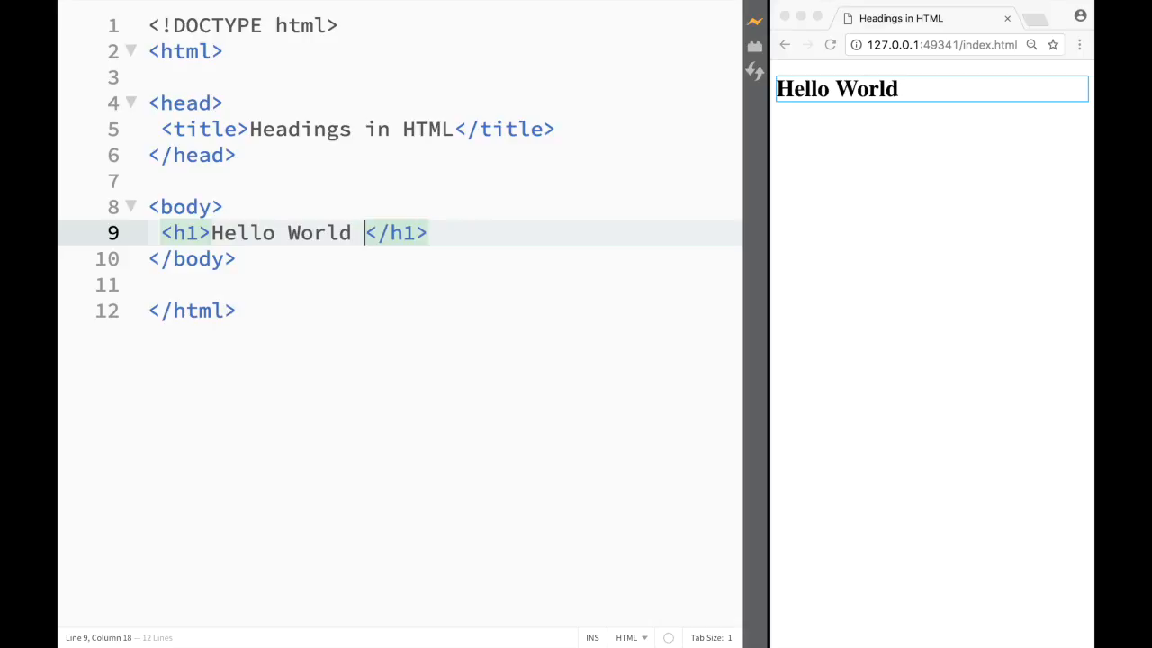
{"action": "type", "text": "I'm"}
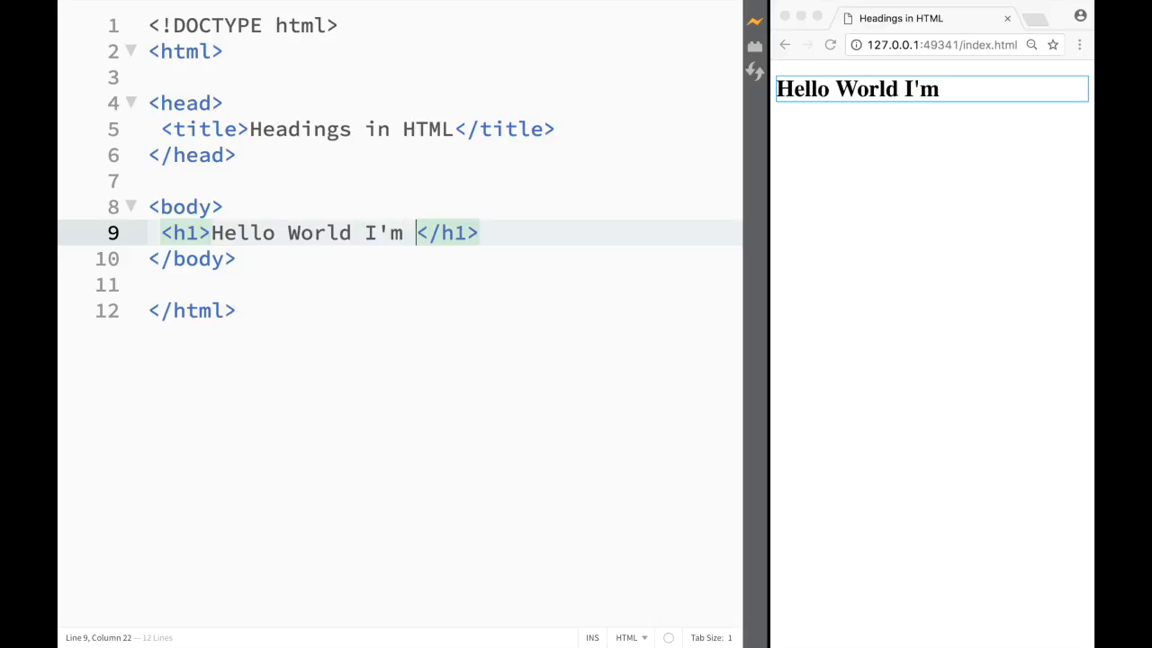
{"action": "type", "text": "heading"}
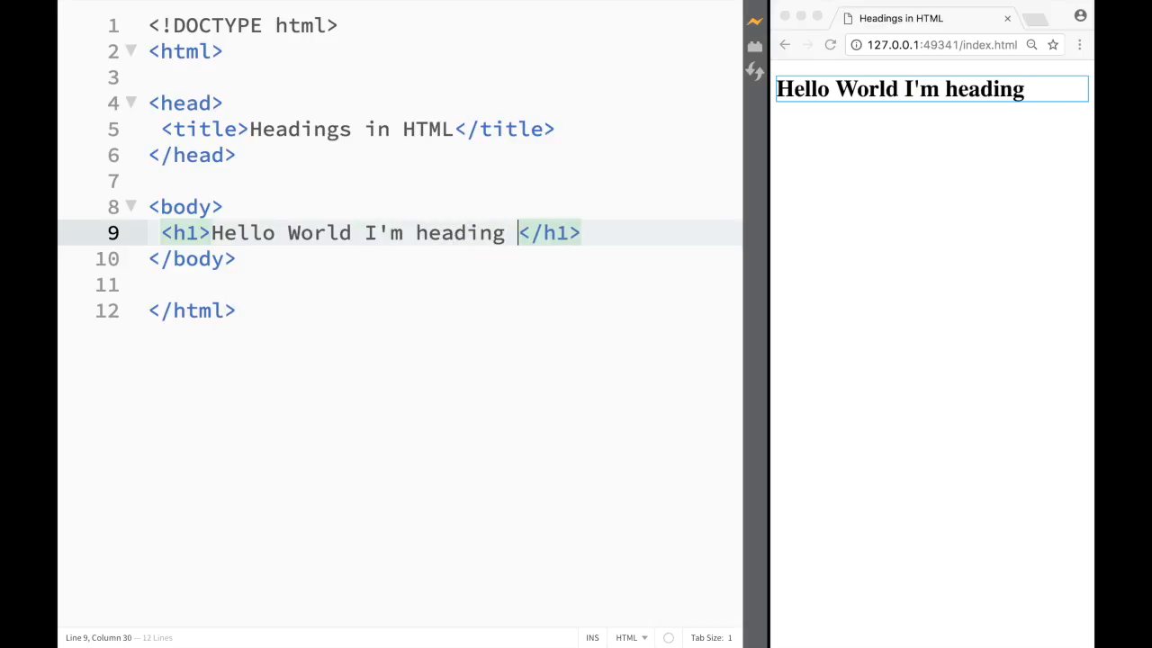
{"action": "type", "text": "1"}
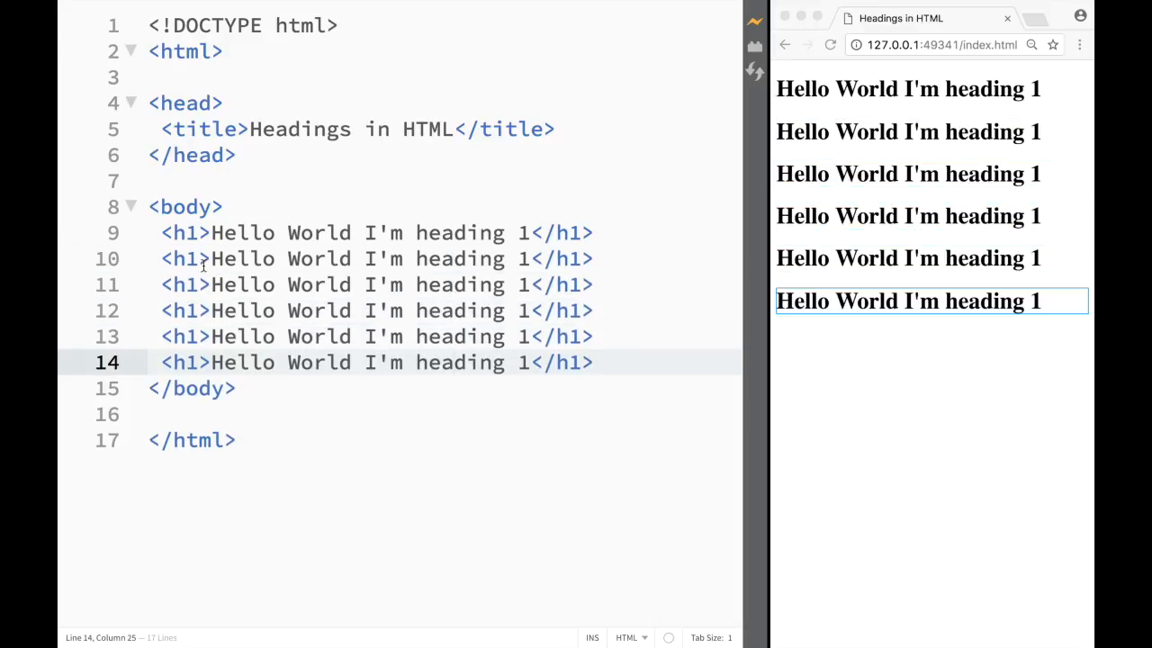
Renumber the duplicated lines to h2–h6 with text heading 2 through heading 6.
{"action": "left_click", "coordinate": [191, 259]}
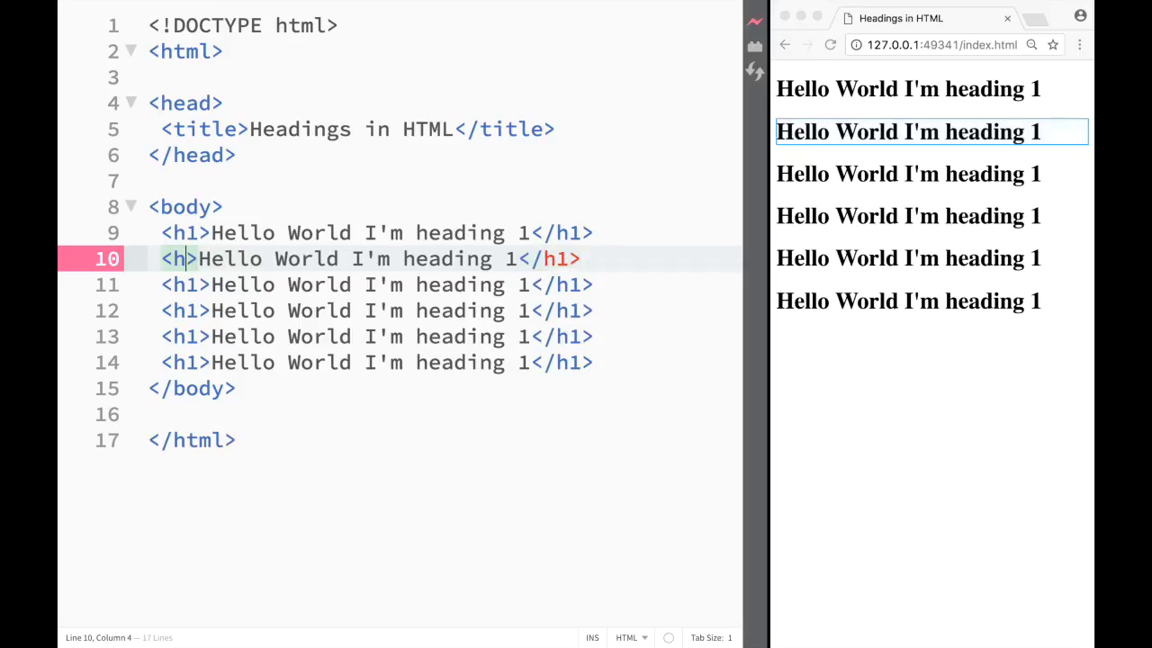
{"action": "type", "text": "2"}
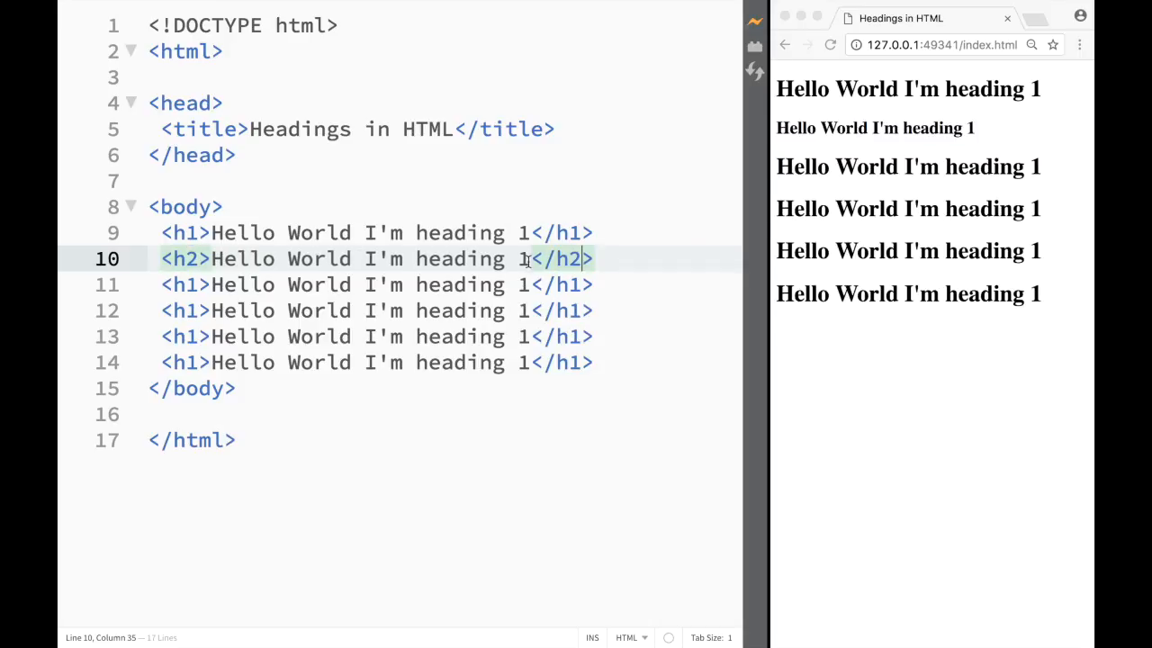
{"action": "type", "text": "2"}
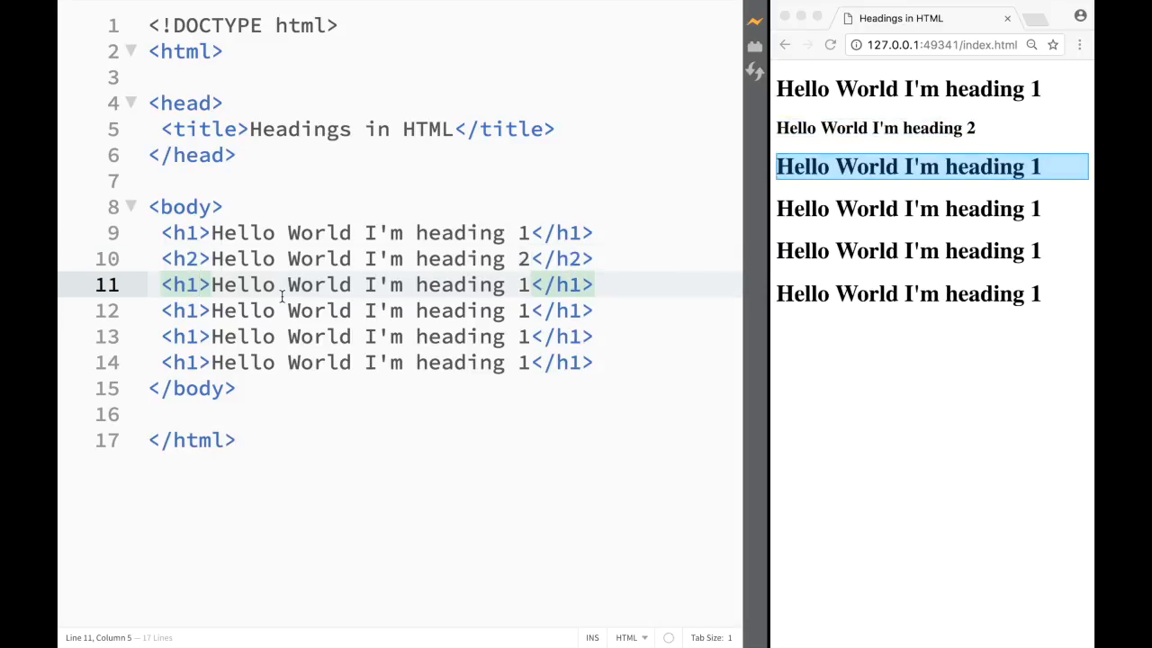
{"action": "type", "text": "3"}
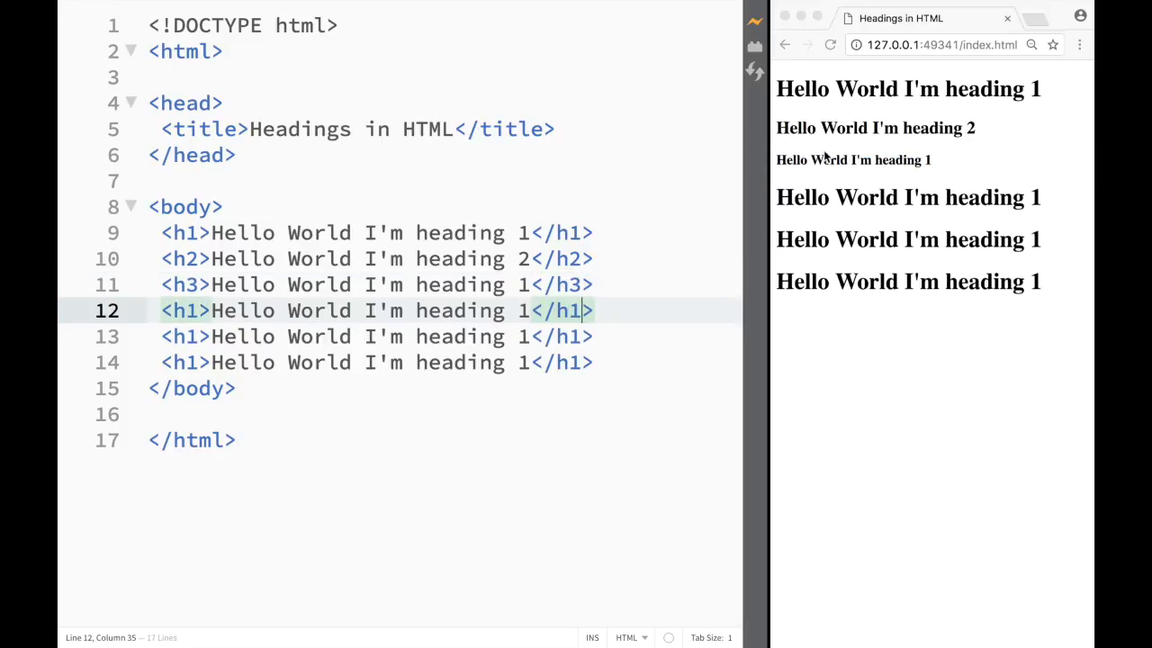
{"action": "mouse_move", "coordinate": [792, 103]}
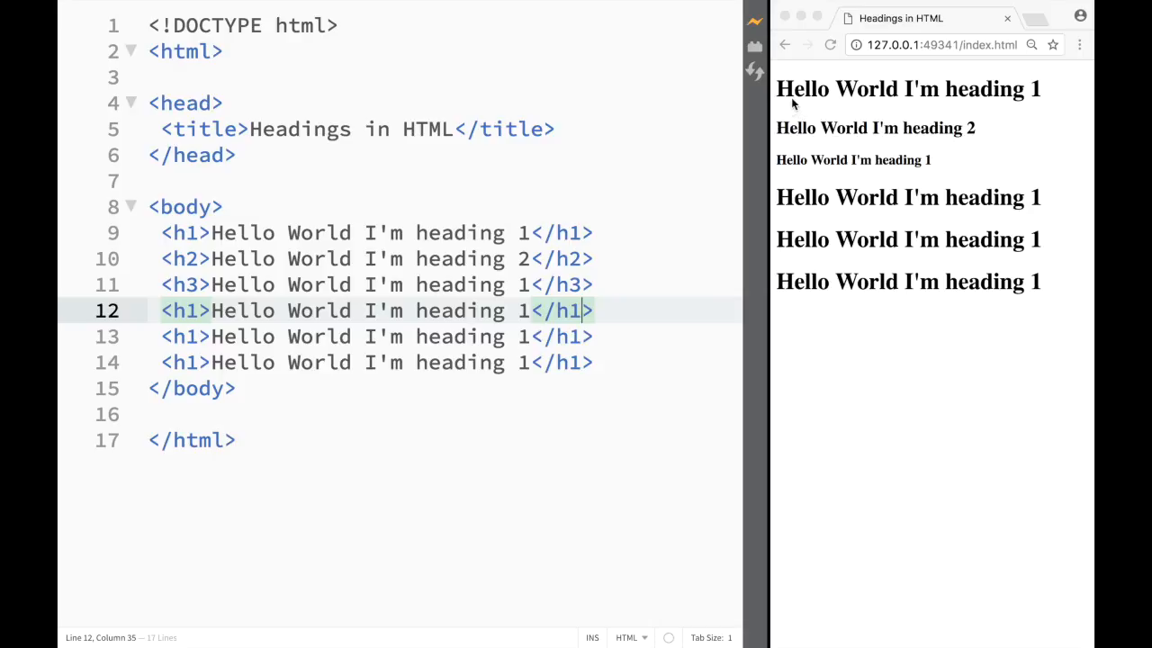
{"action": "mouse_move", "coordinate": [803, 90]}
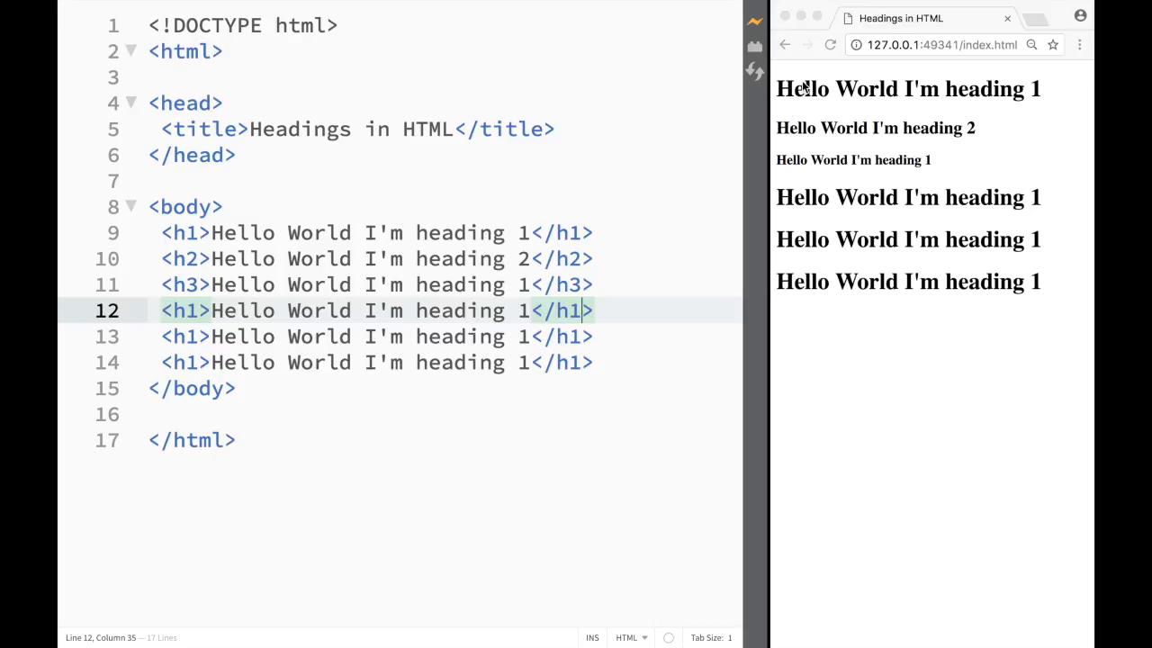
{"action": "mouse_move", "coordinate": [691, 225]}
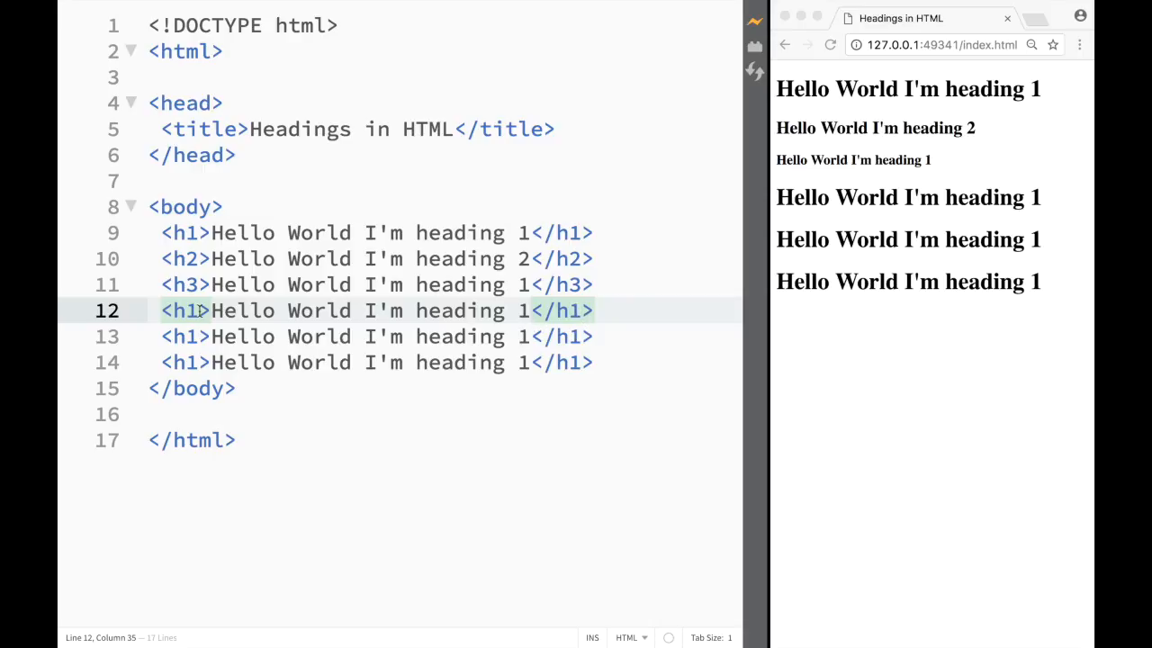
{"action": "type", "text": "4"}
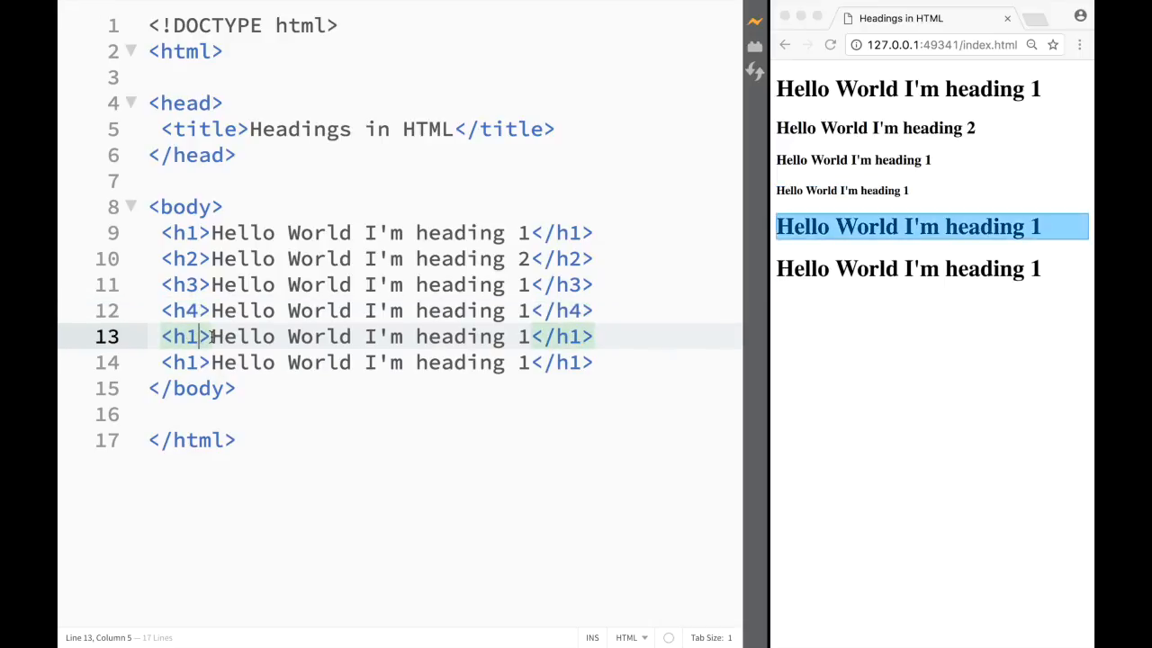
{"action": "type", "text": "5"}
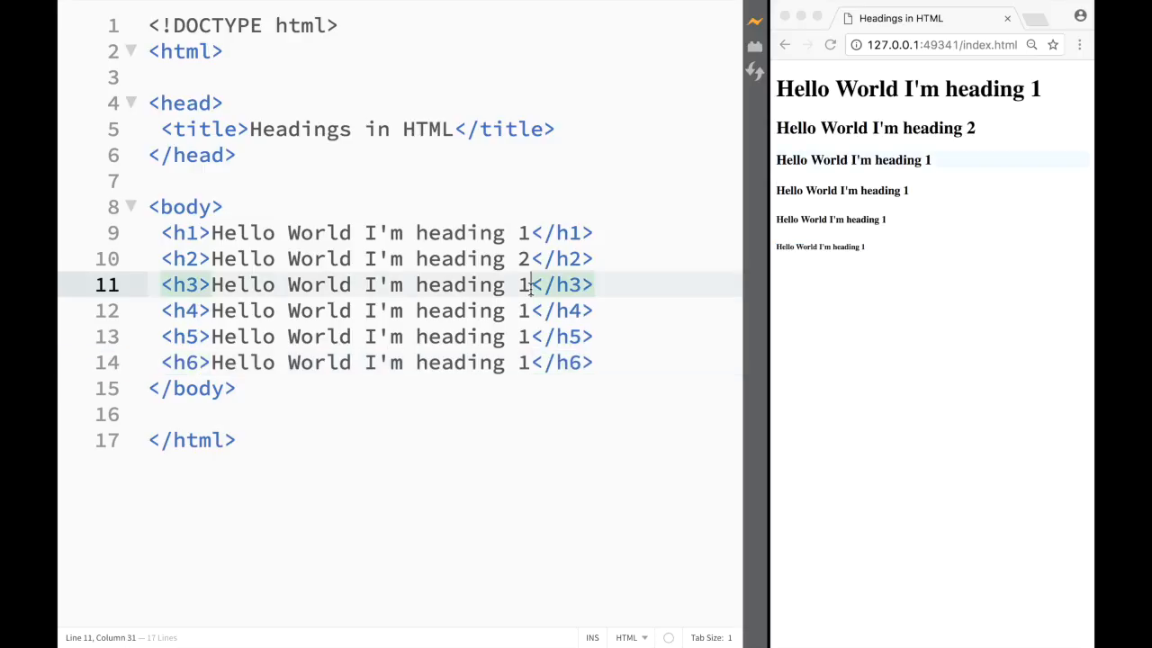
{"action": "type", "text": "3"}
{"action": "left_click", "coordinate": [444, 311]}
{"action": "type", "text": "4"}
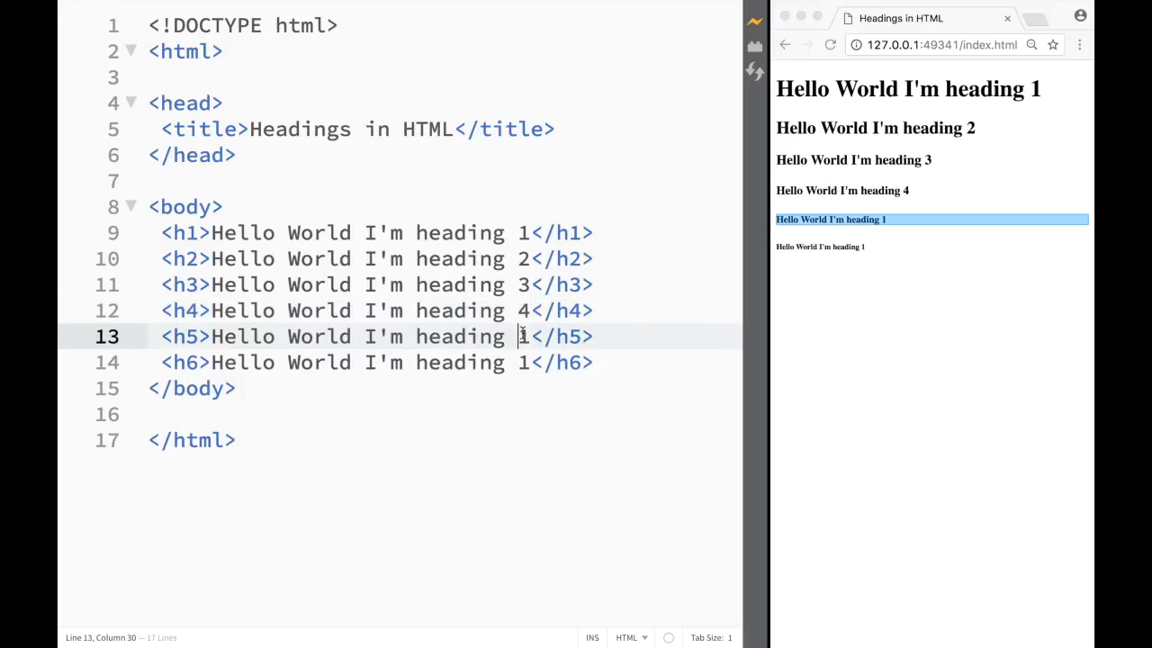
{"action": "type", "text": "5"}
{"action": "left_click", "coordinate": [373, 362]}
{"action": "type", "text": "6"}
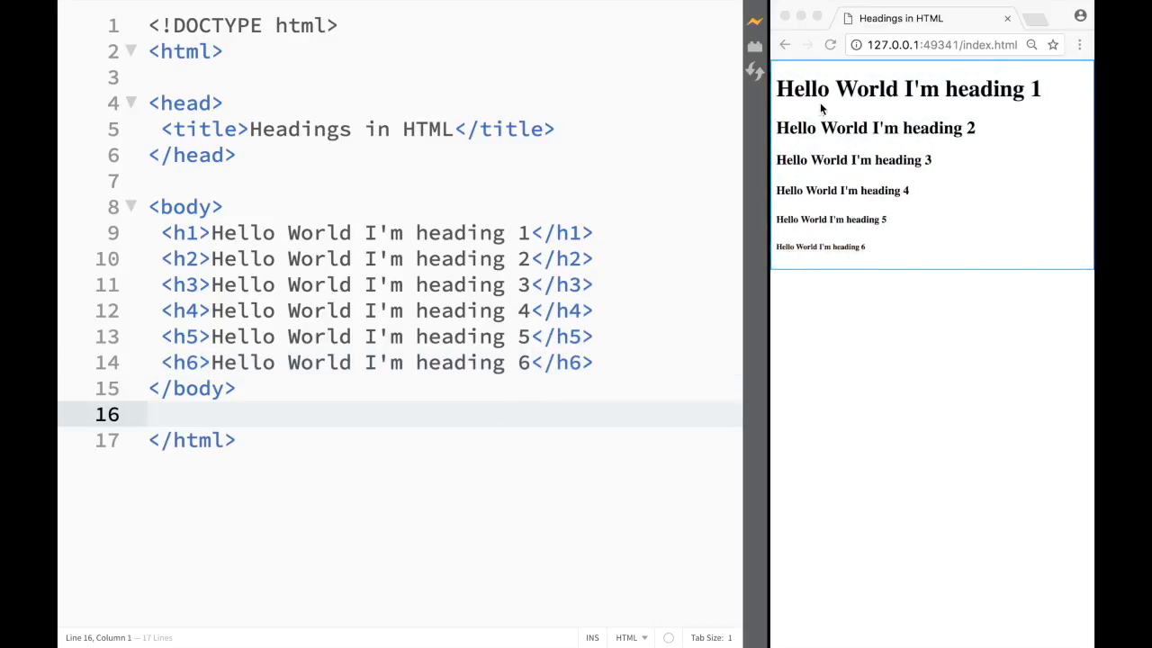
{"action": "mouse_move", "coordinate": [871, 135]}
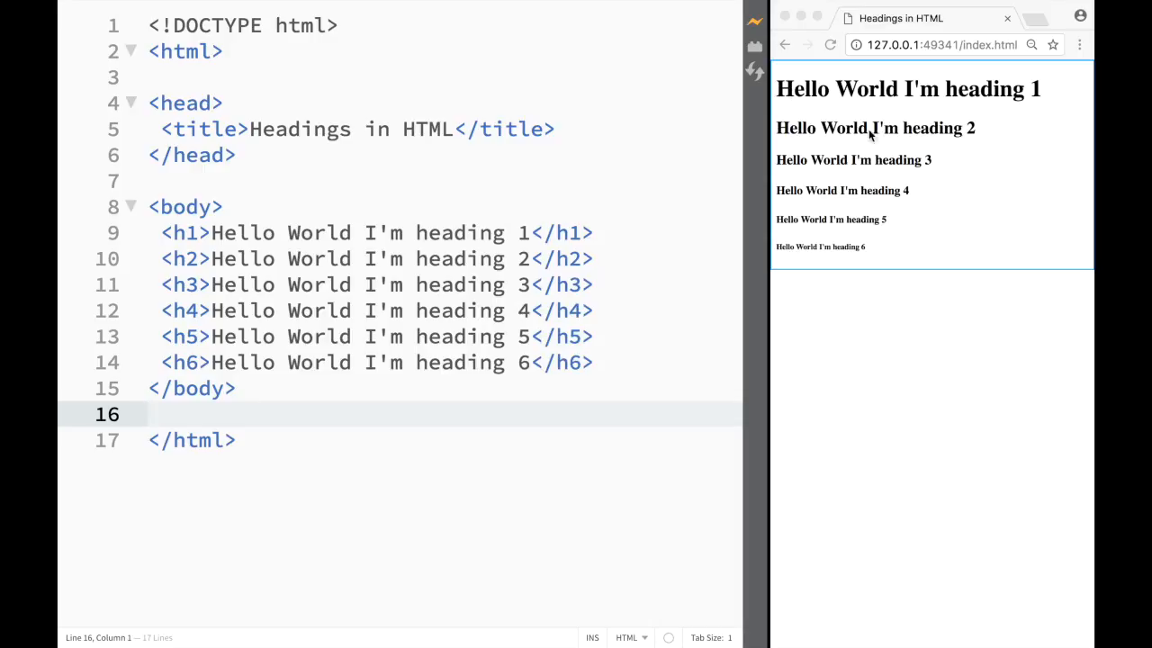
{"action": "mouse_move", "coordinate": [896, 184]}
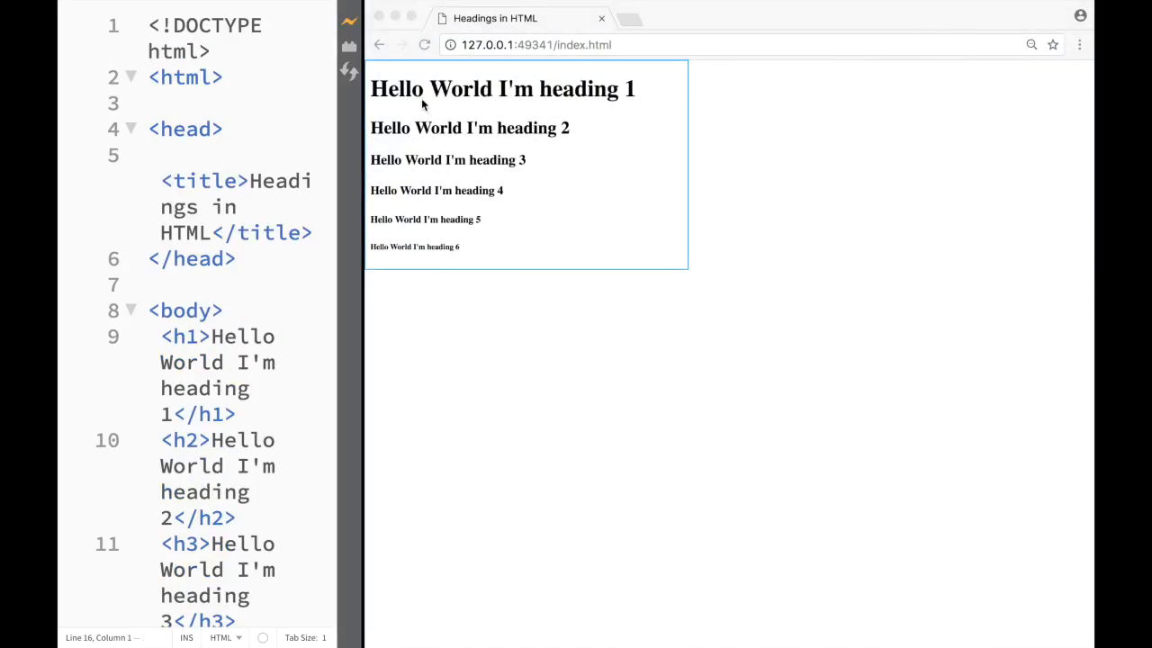
{"action": "mouse_move", "coordinate": [382, 313]}
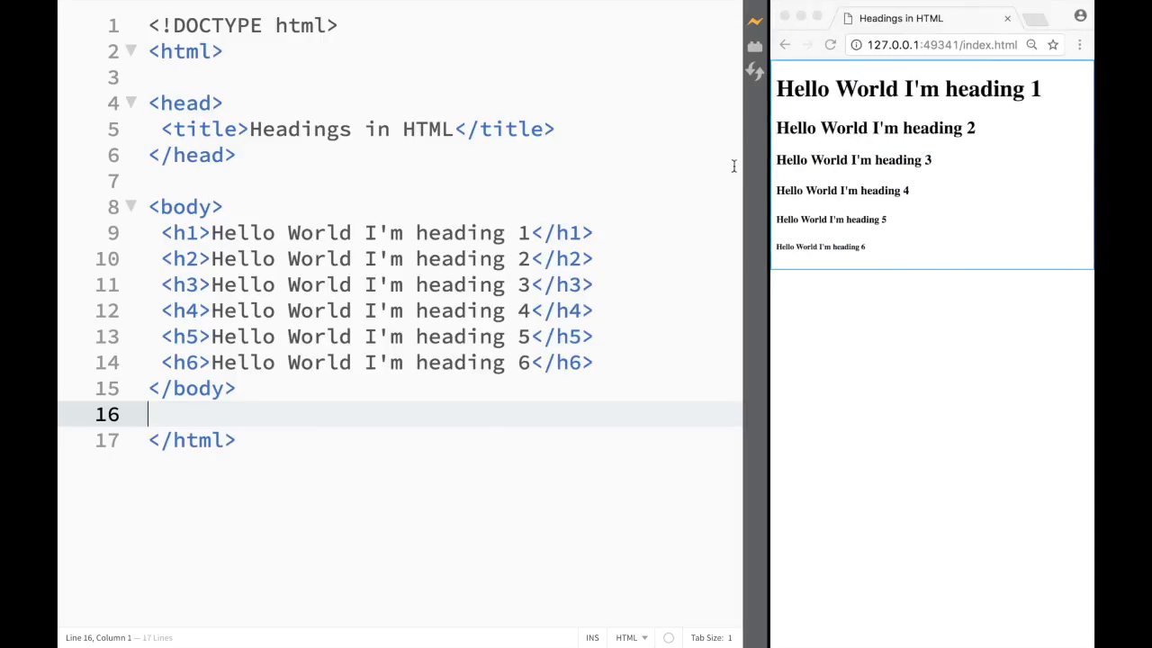
{"action": "mouse_move", "coordinate": [773, 201]}
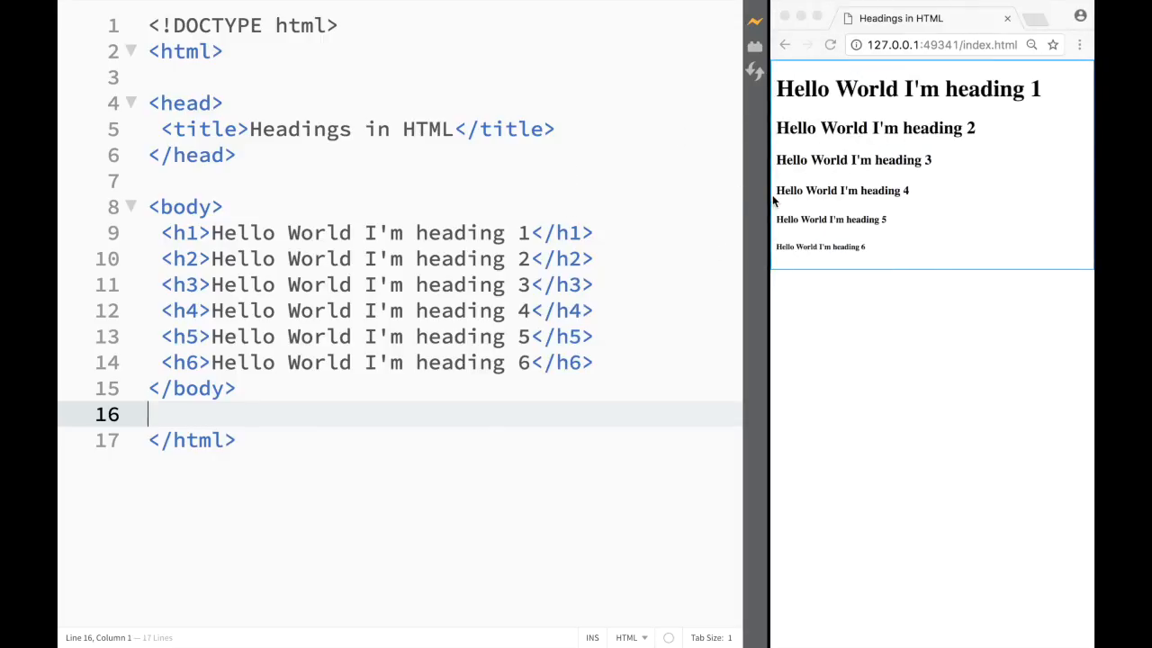